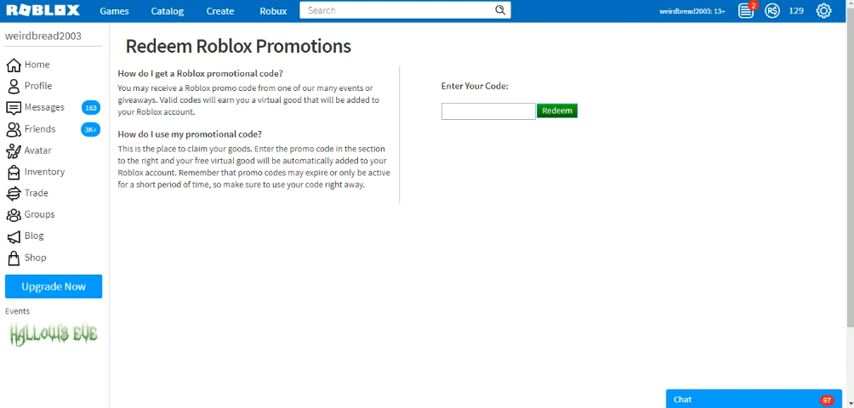
Enter promo code TARGET2018 and redeem it.
type("TARGET2018")
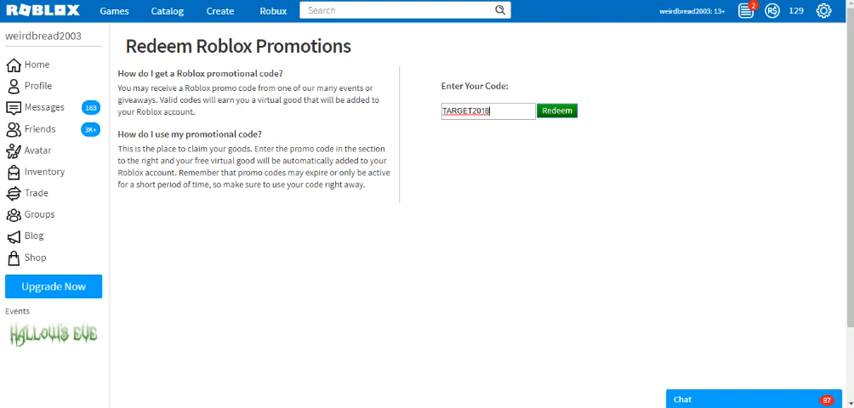
left_click(557, 110)
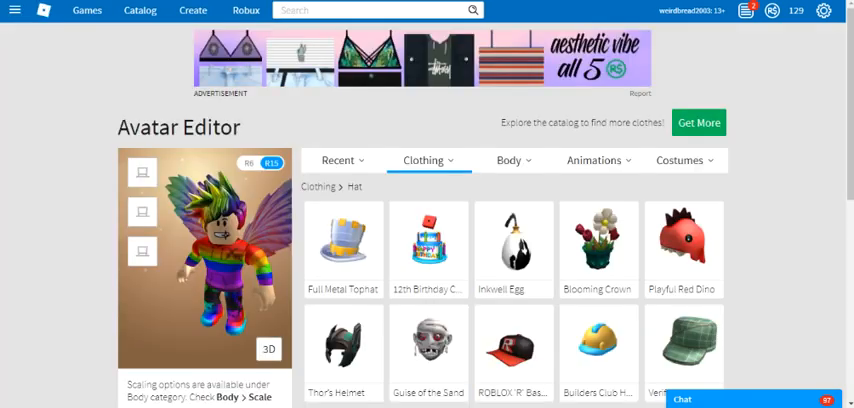
Equip the Full Metal Tophat on the avatar, then remove it again.
left_click(342, 246)
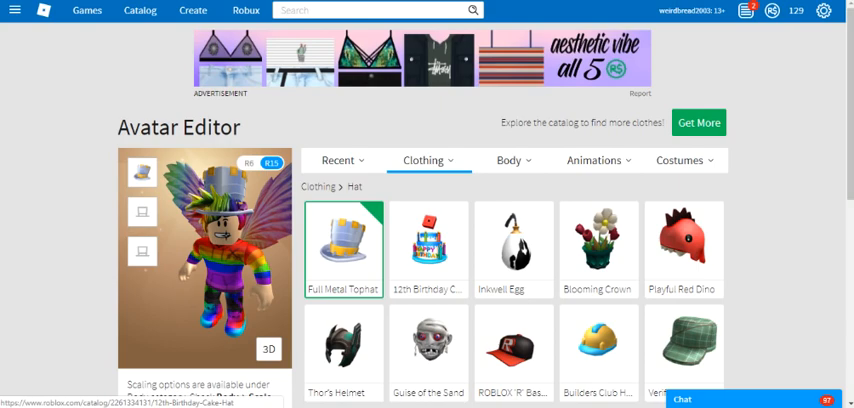
left_click(344, 247)
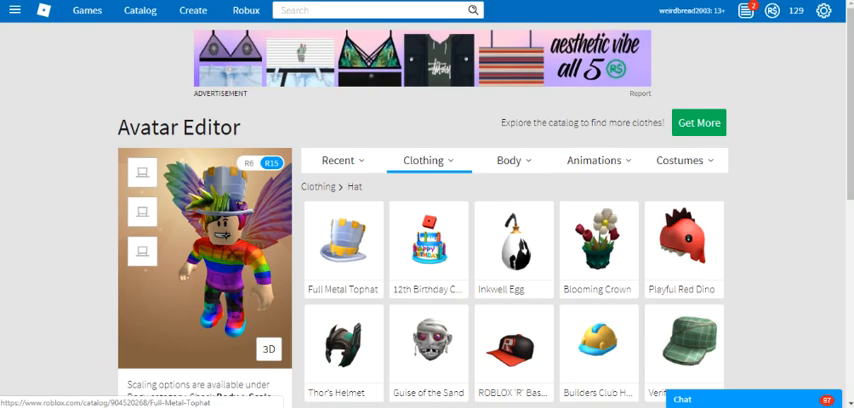